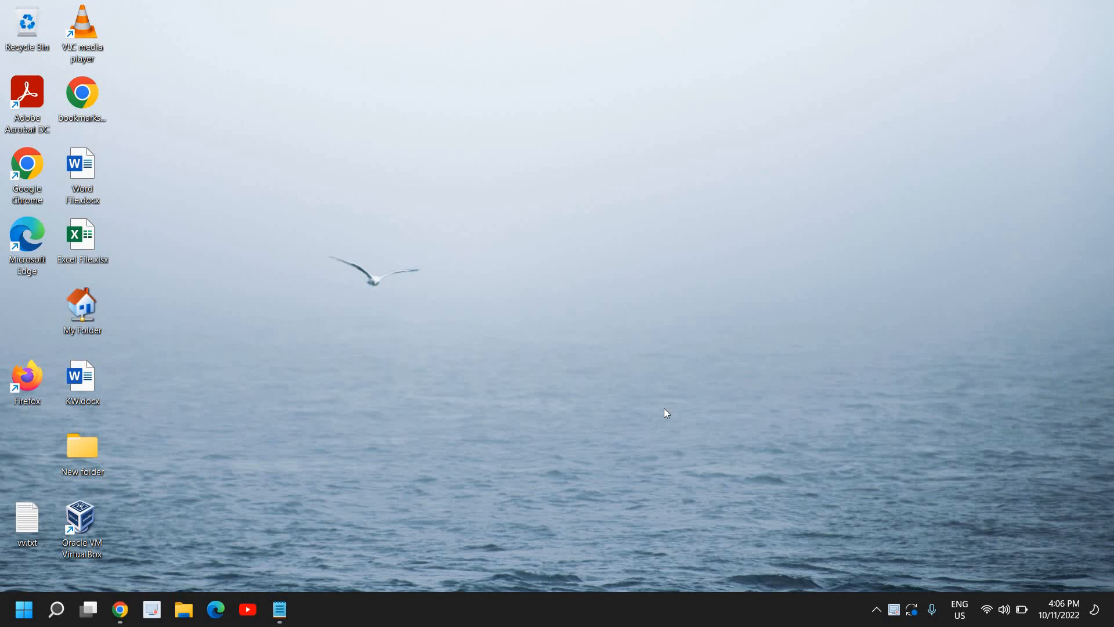
mouse_move(295, 564)
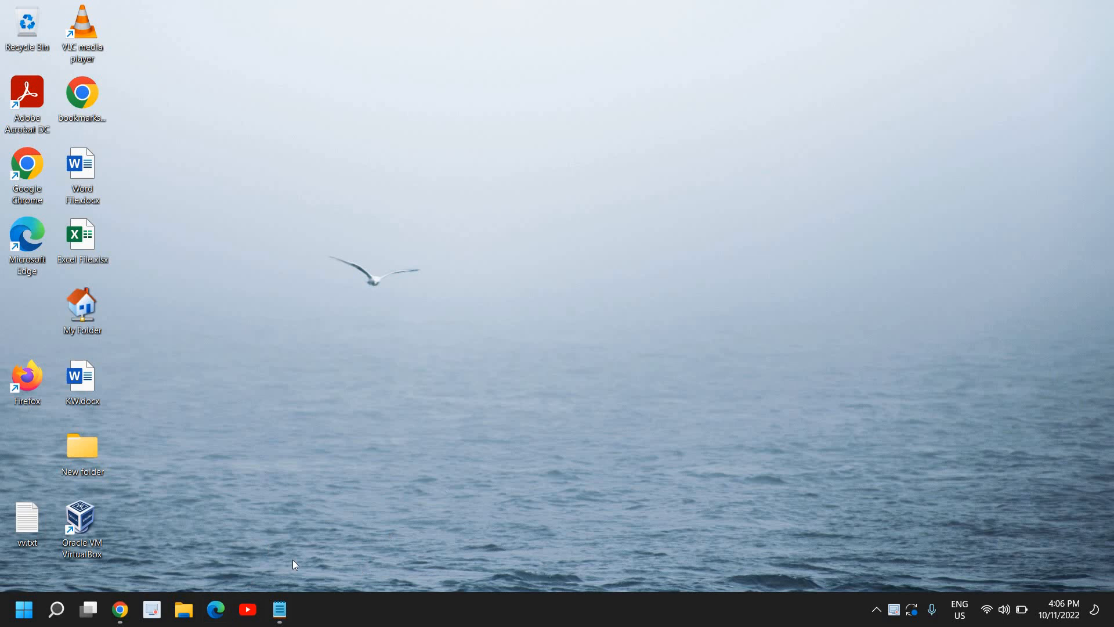
mouse_move(279, 566)
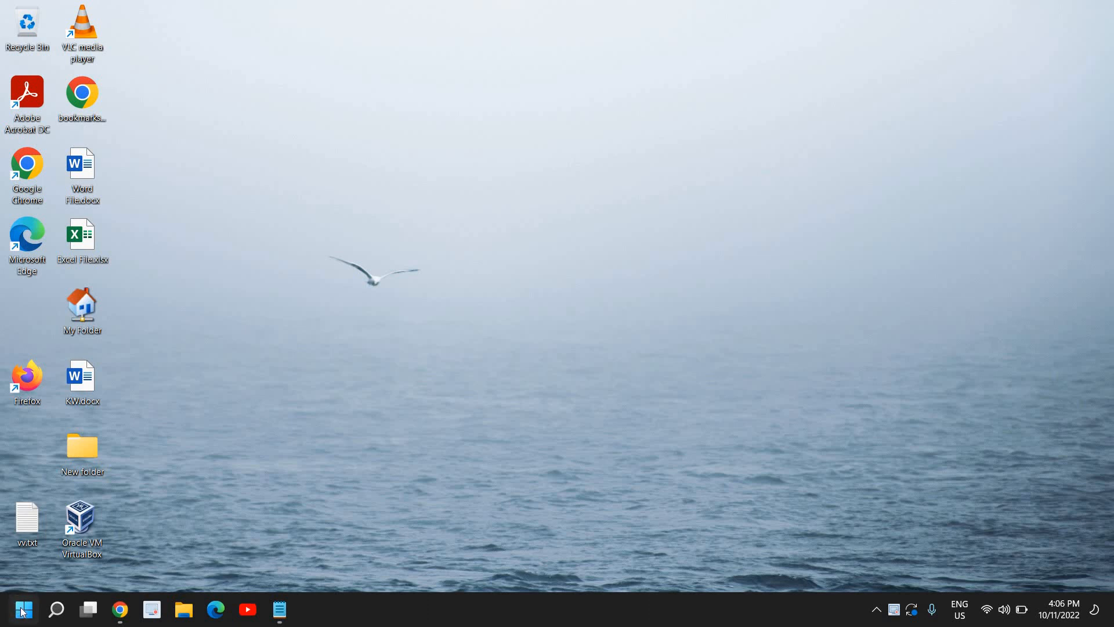
Open Settings from the Start button's right-click quick link menu.
right_click(21, 610)
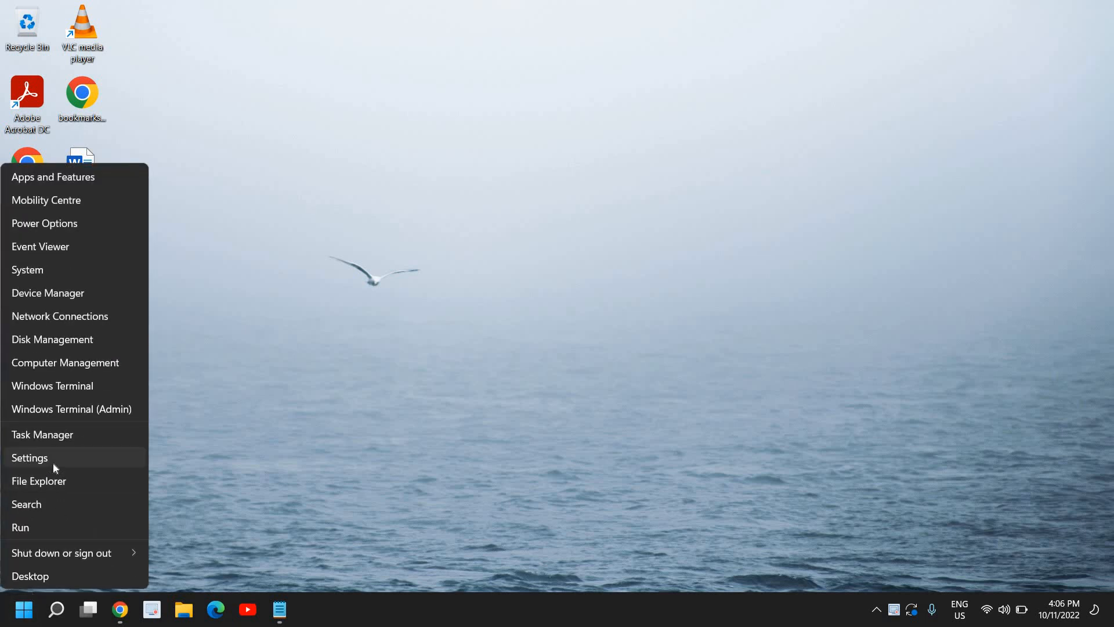
click(29, 457)
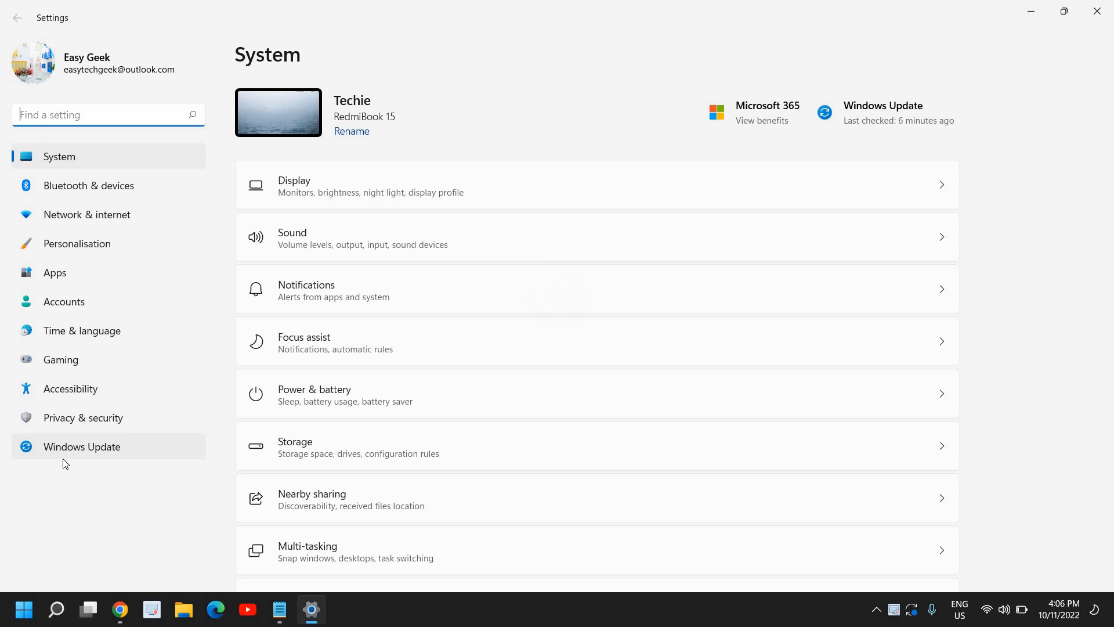
mouse_move(112, 161)
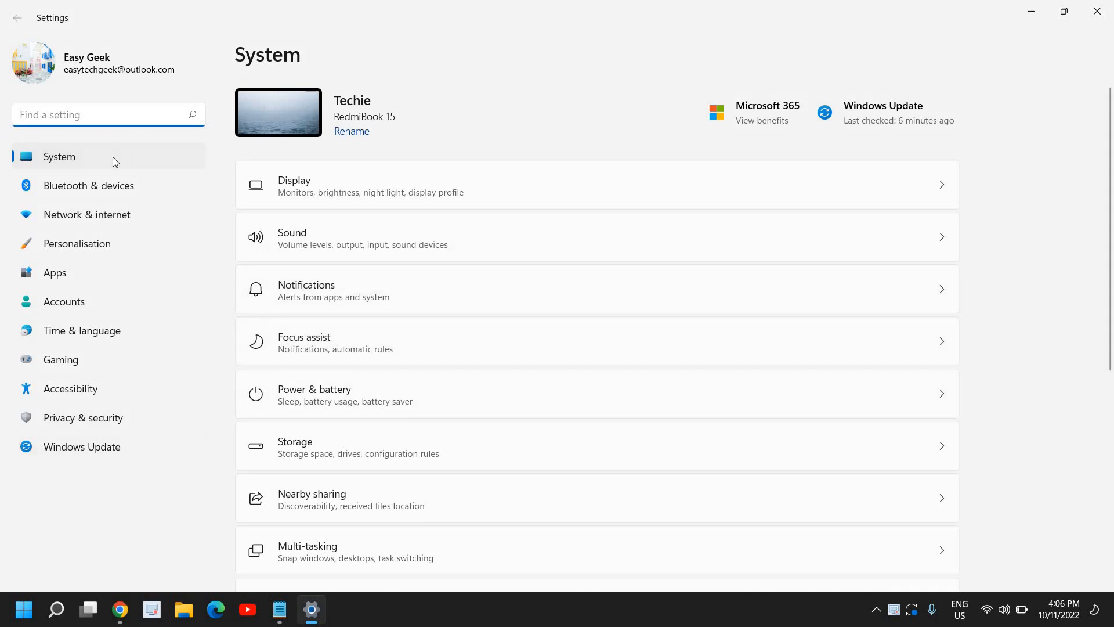
mouse_move(88, 186)
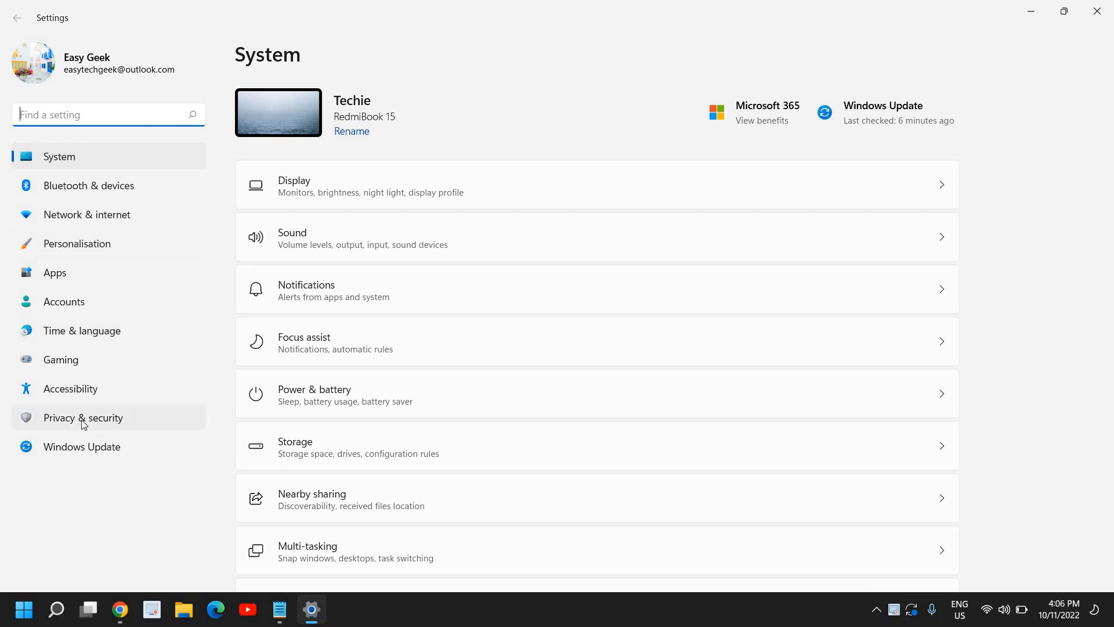
mouse_move(81, 330)
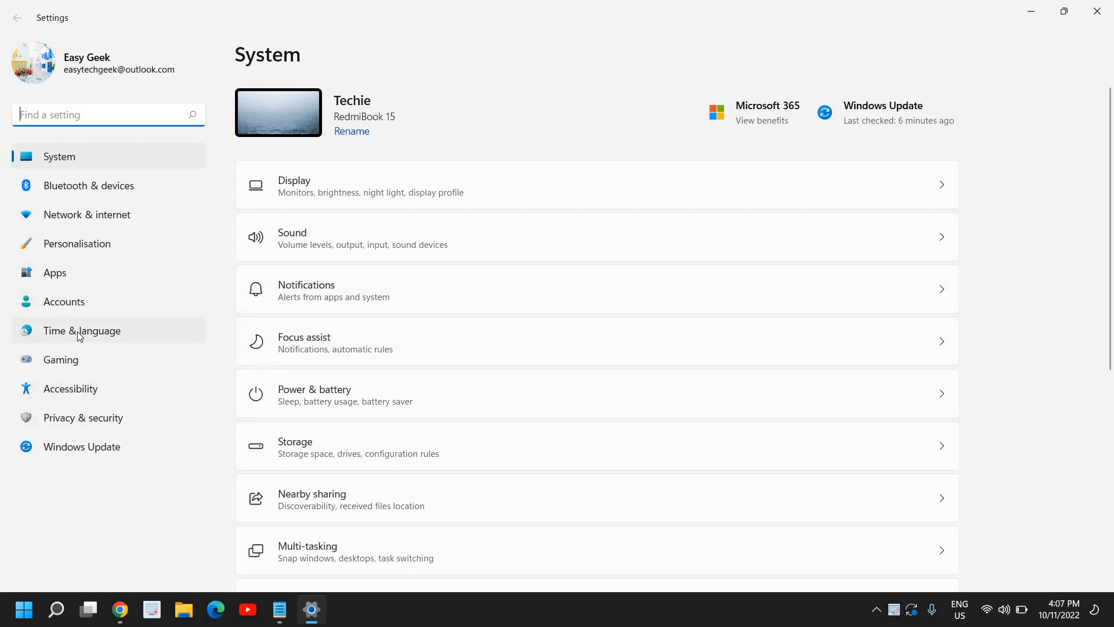
mouse_move(92, 342)
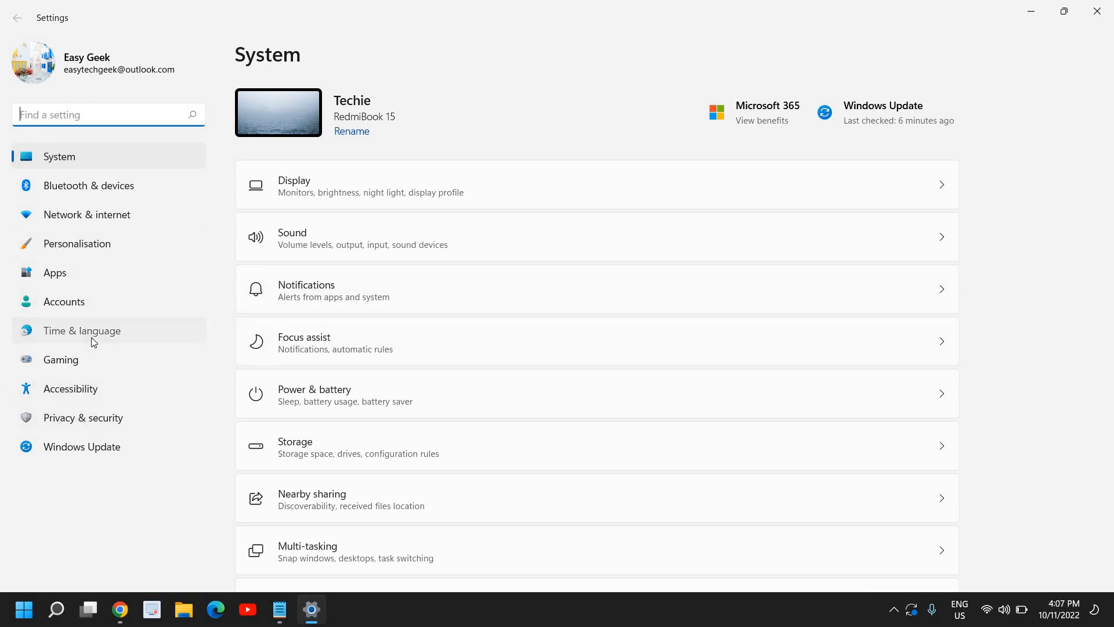
Go to Time & language, then Language & region under Related settings.
click(81, 330)
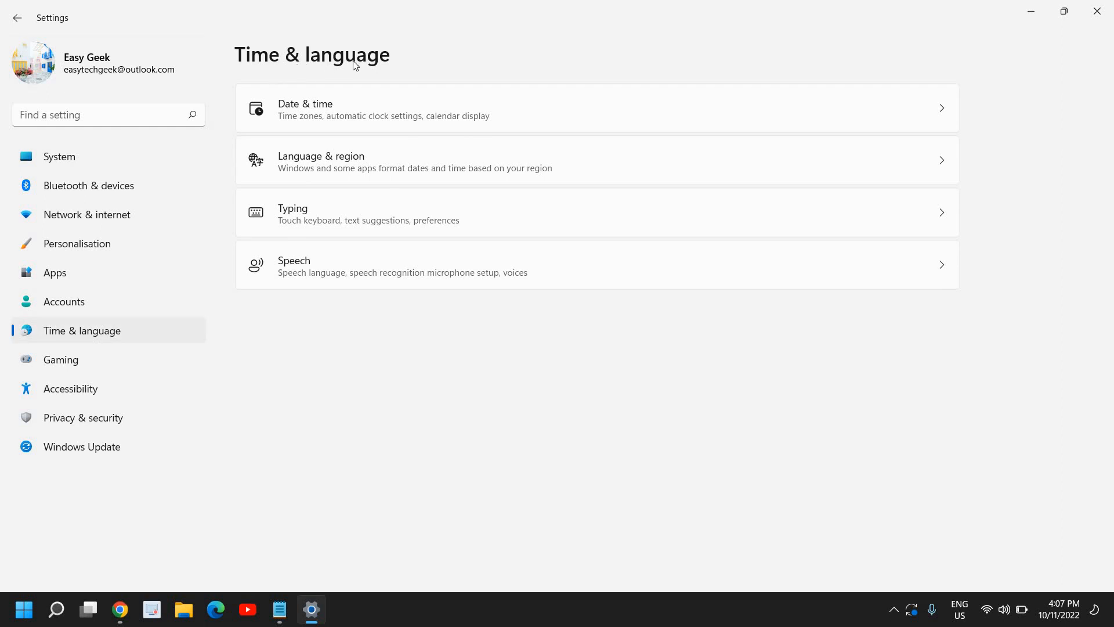
mouse_move(409, 107)
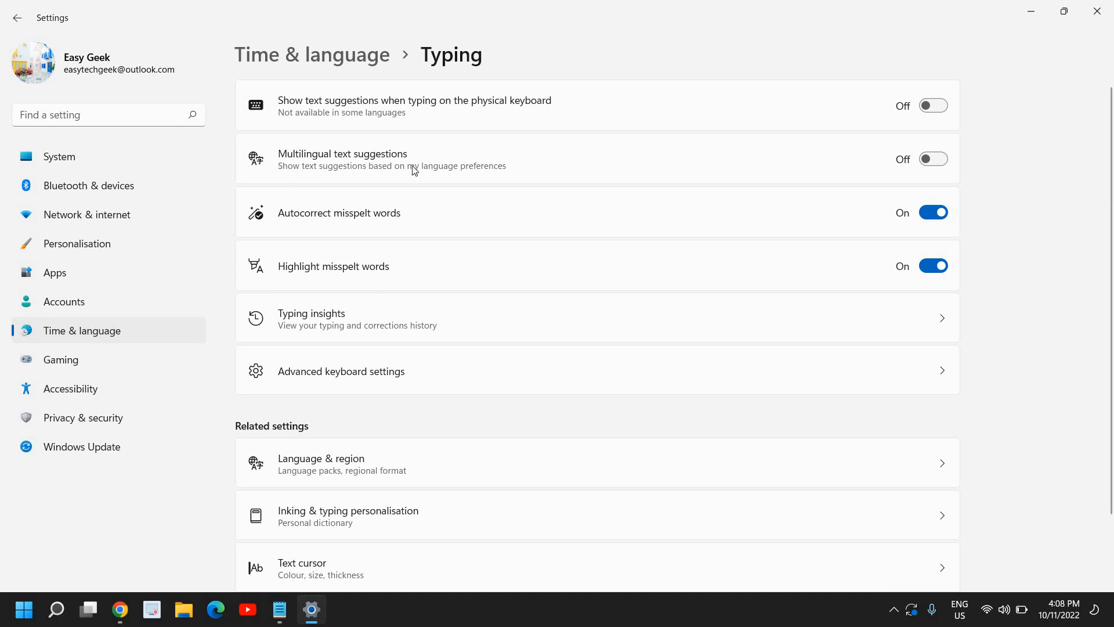
mouse_move(381, 219)
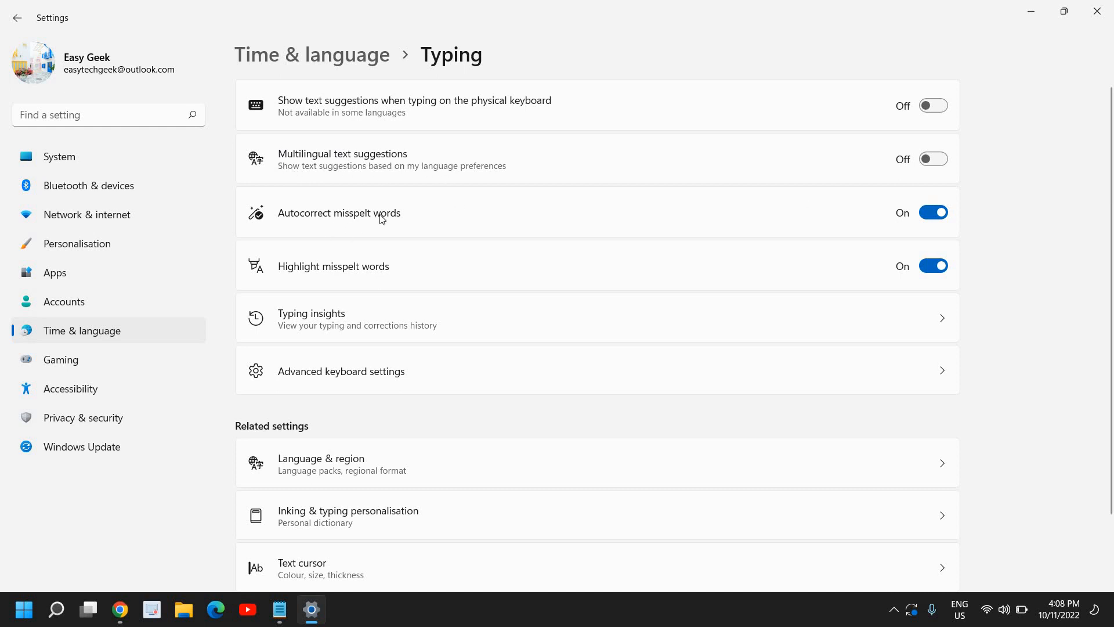
mouse_move(398, 359)
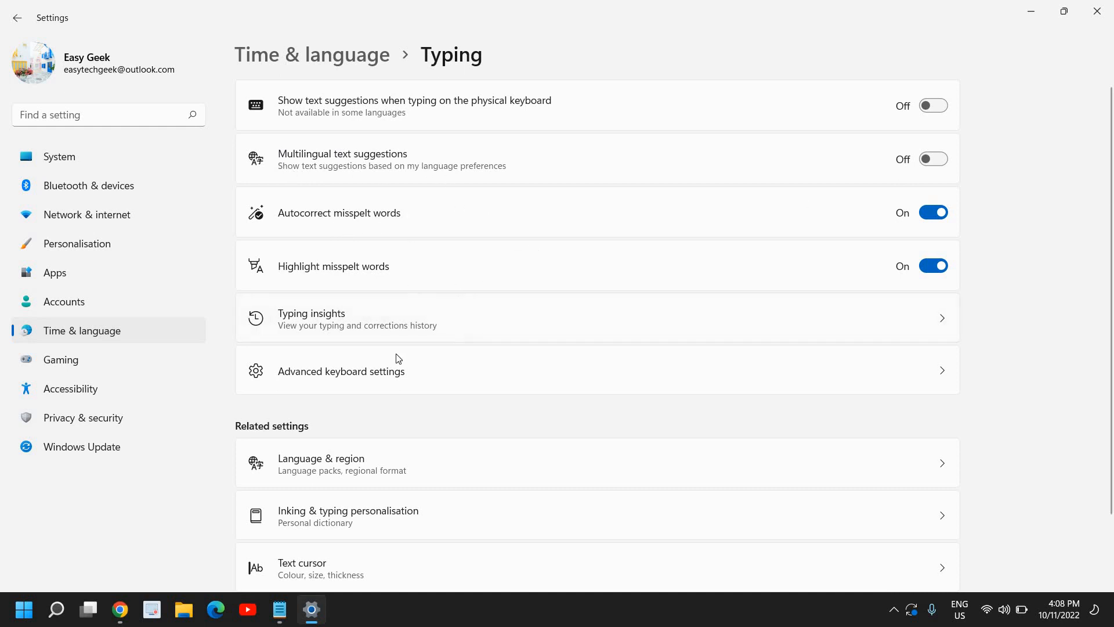
mouse_move(492, 418)
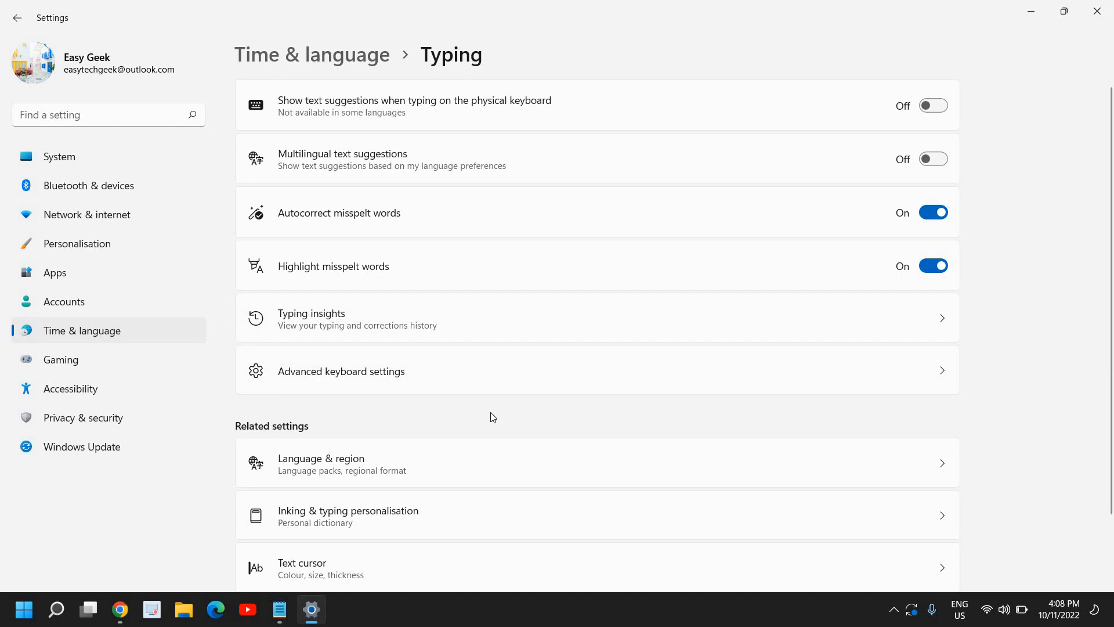
scroll(down, 3)
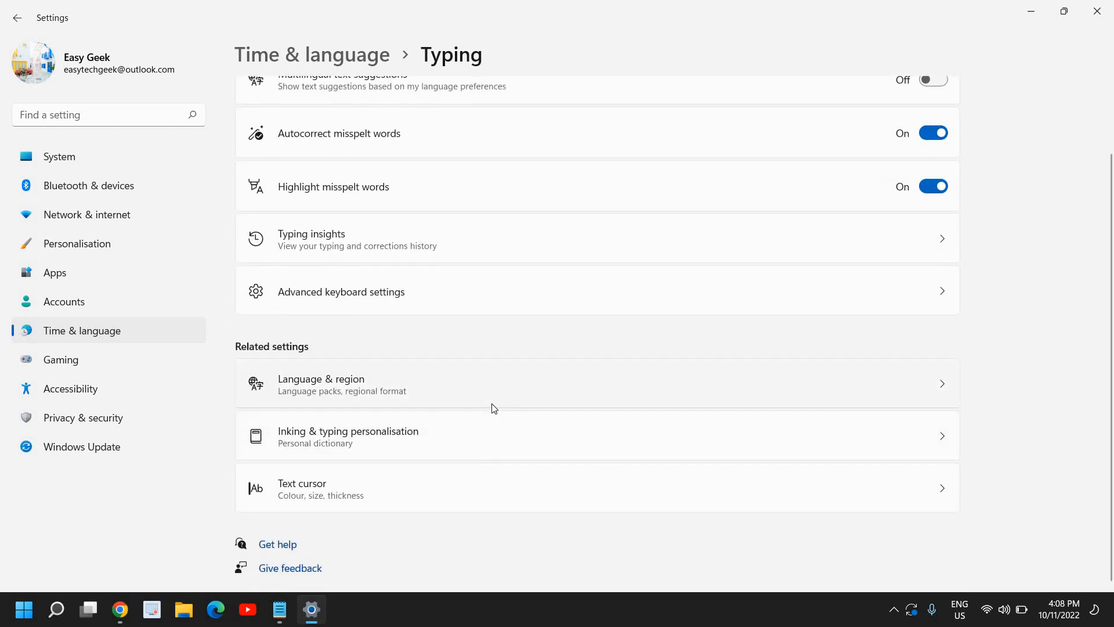
mouse_move(364, 405)
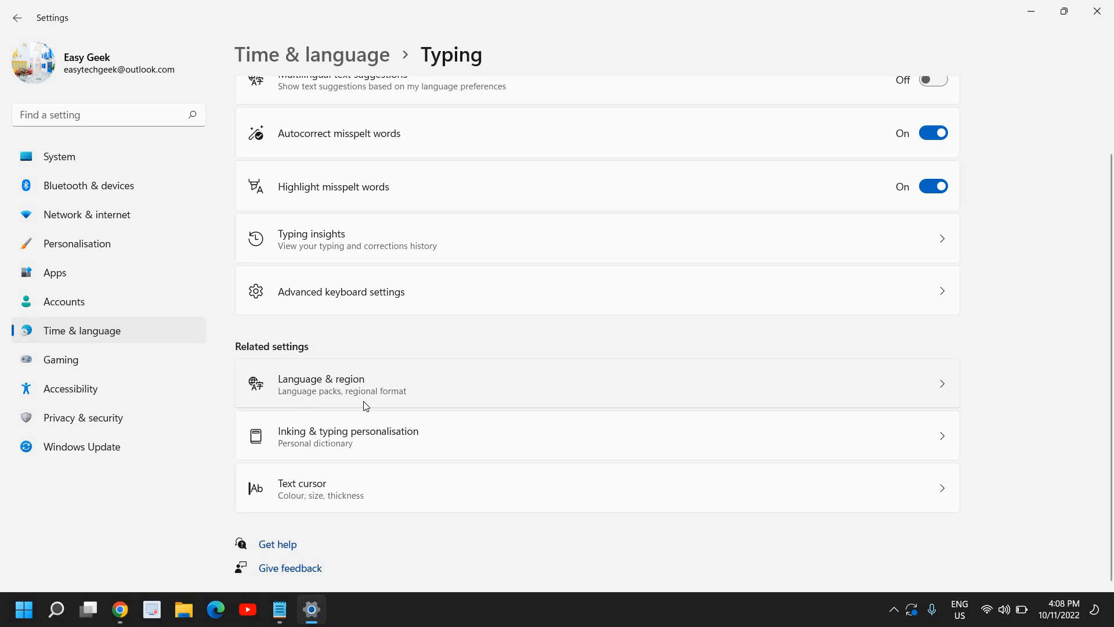
mouse_move(533, 390)
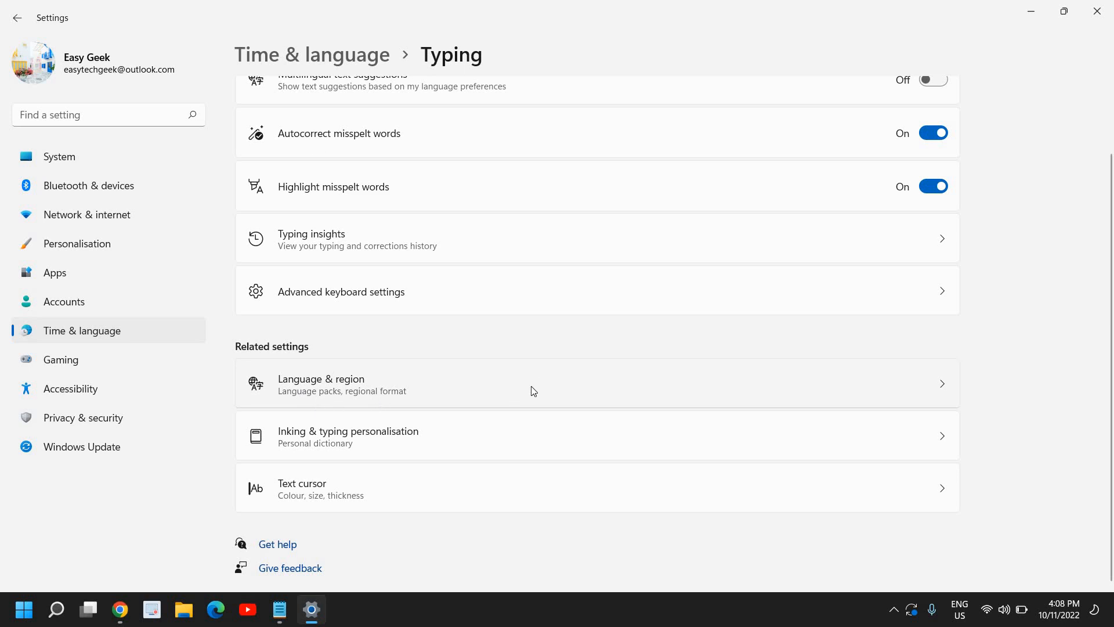
click(321, 384)
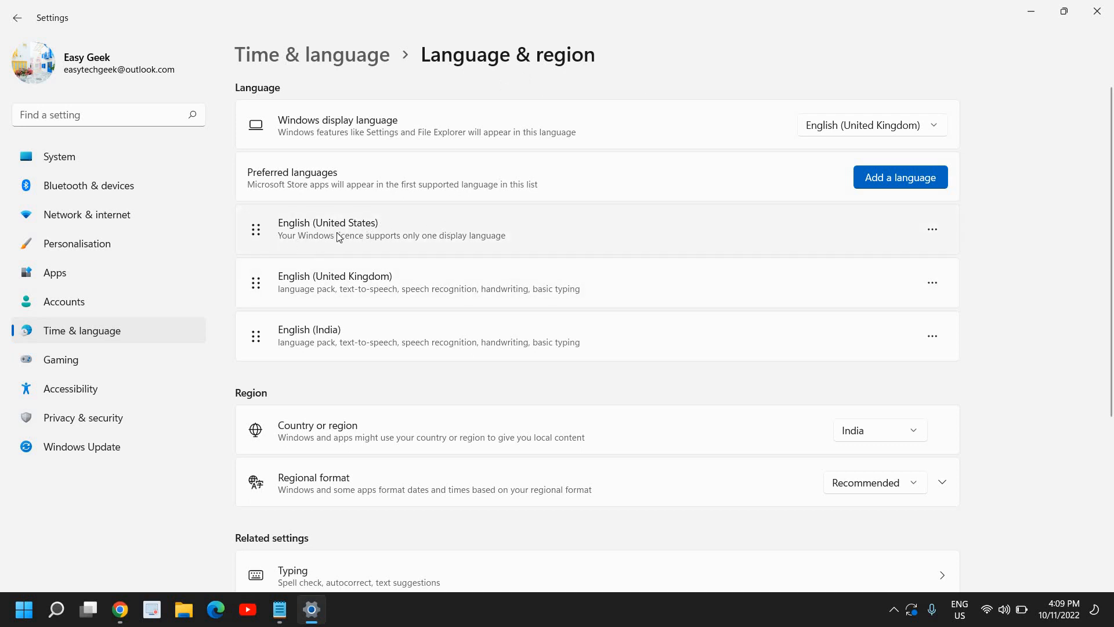
mouse_move(383, 237)
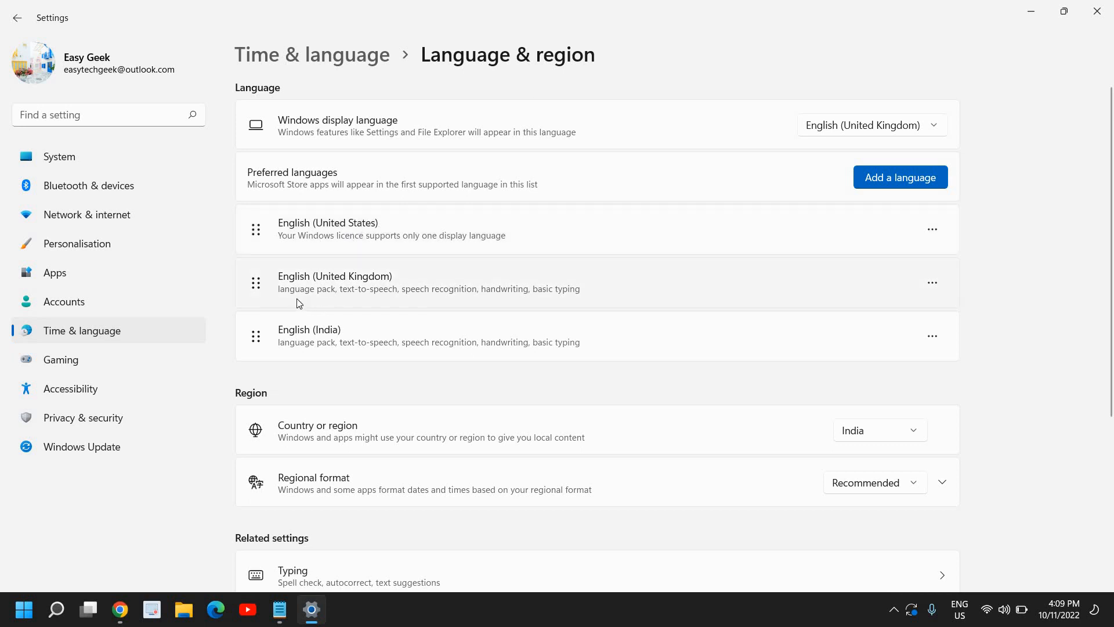
mouse_move(1039, 262)
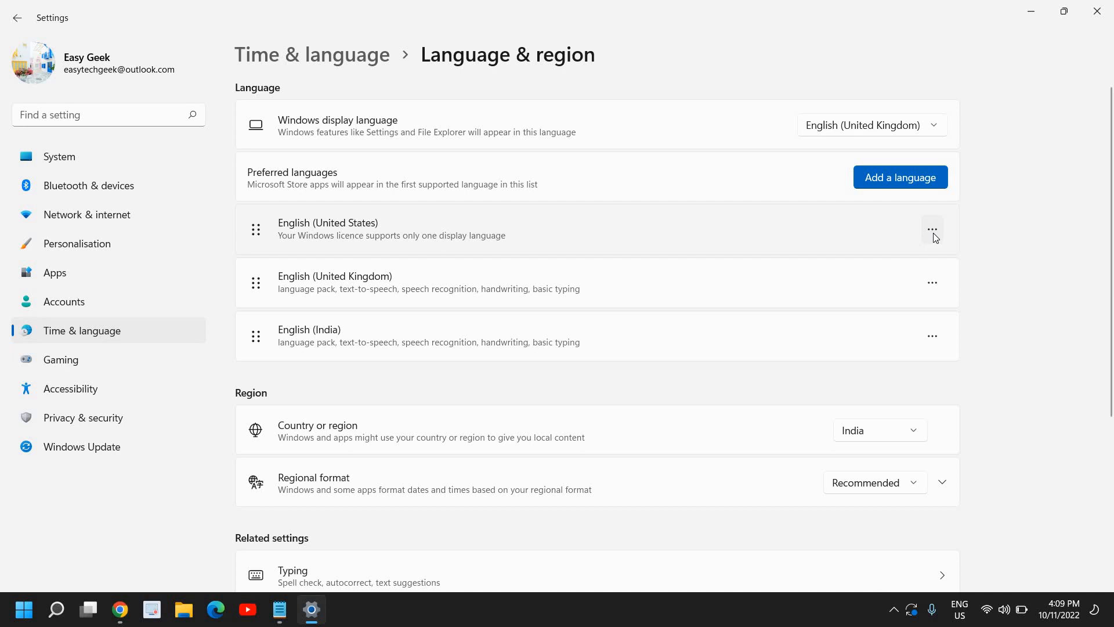
Open Language options for English (United States) from its ... menu.
click(931, 229)
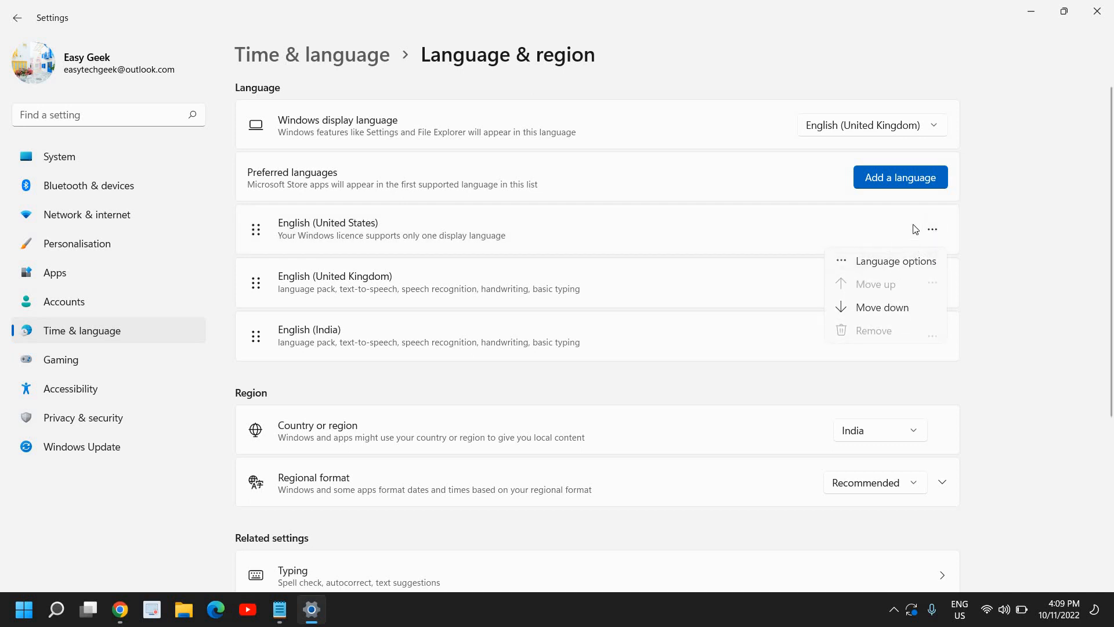
click(933, 228)
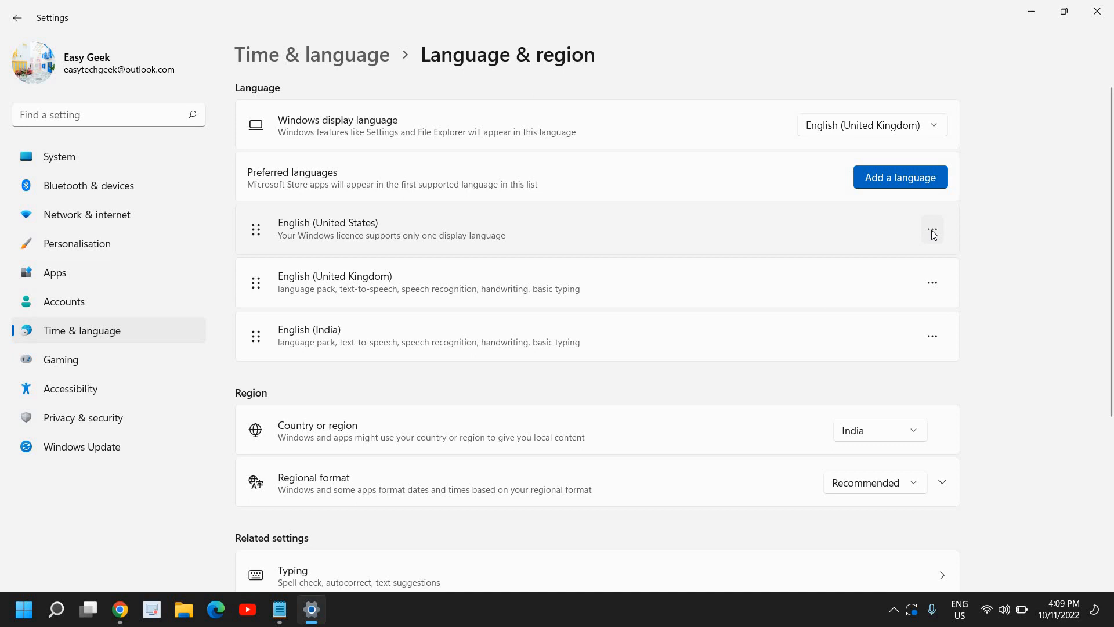
click(933, 233)
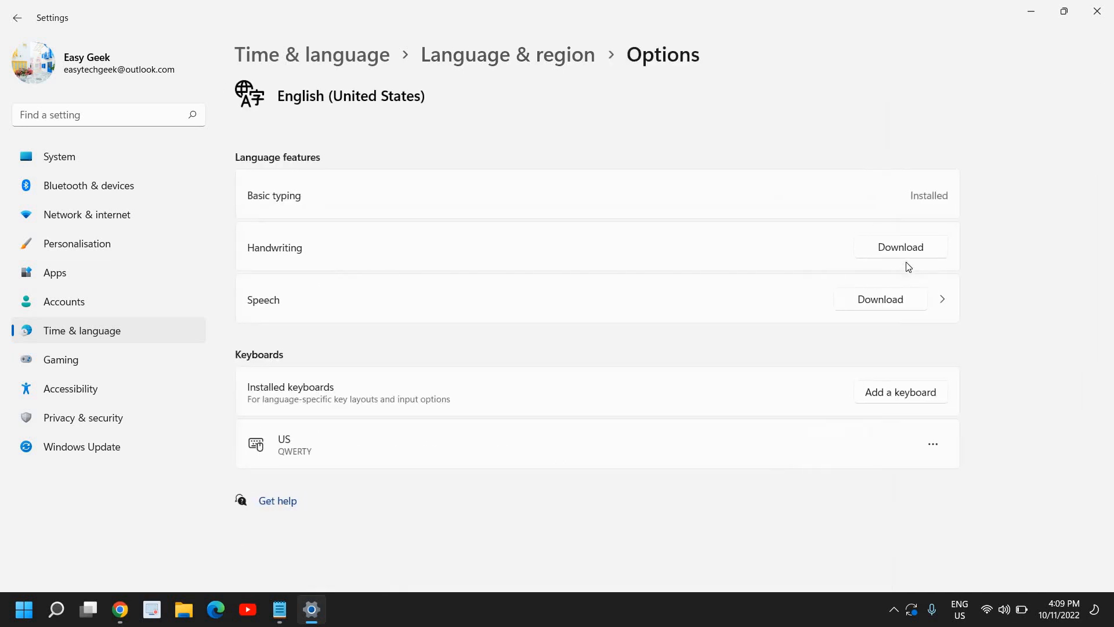
mouse_move(288, 413)
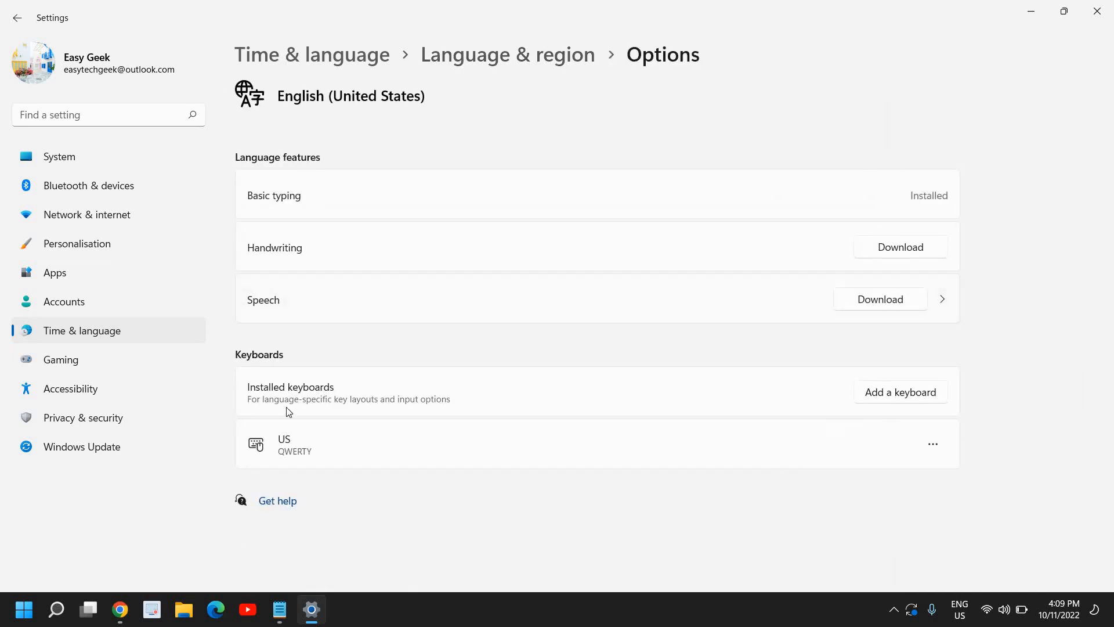
mouse_move(258, 411)
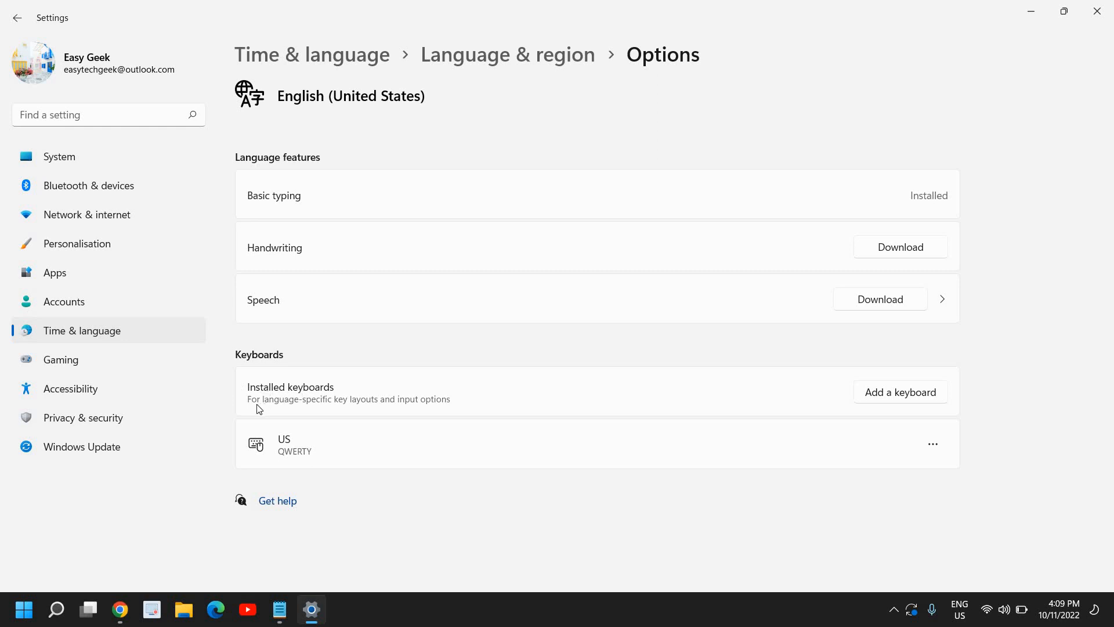
mouse_move(384, 412)
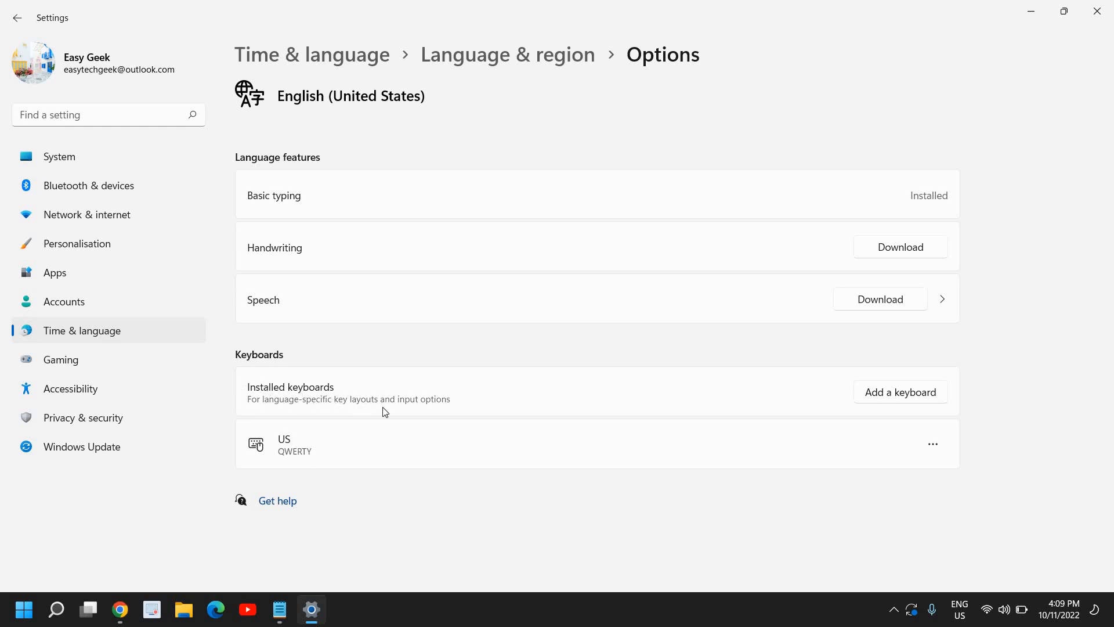
mouse_move(690, 388)
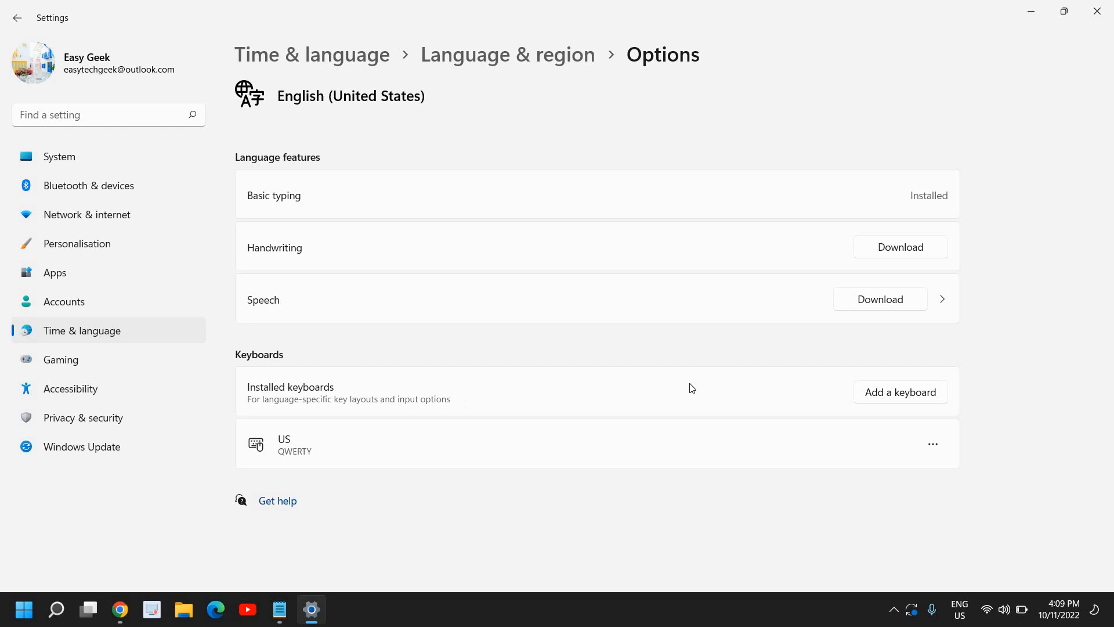
Choose Add a keyboard under Keyboards to list available layouts.
click(900, 391)
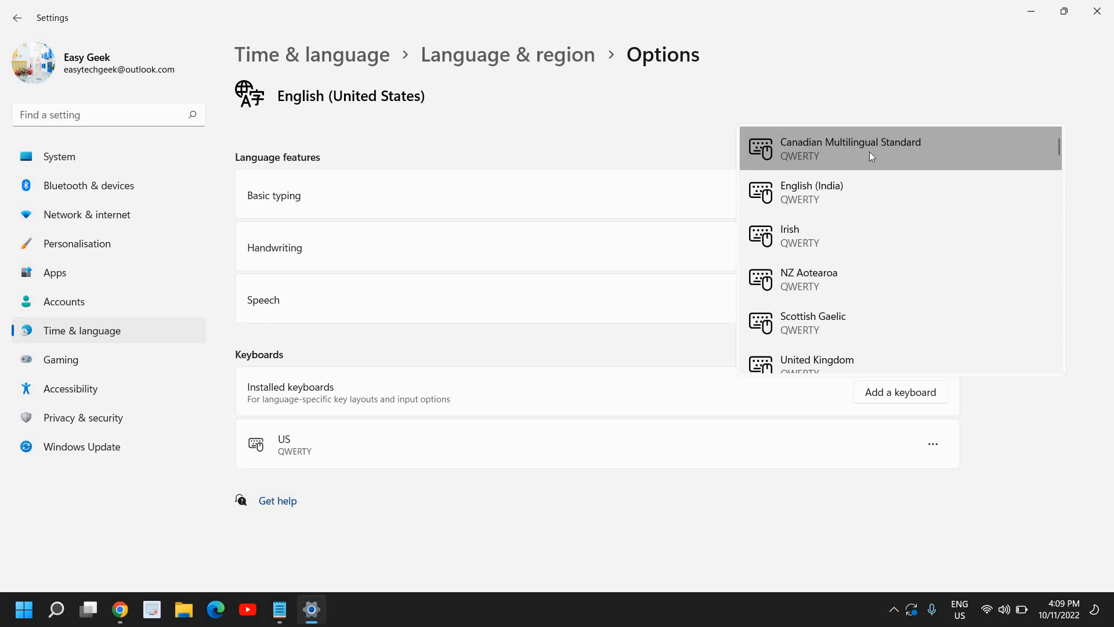
mouse_move(897, 150)
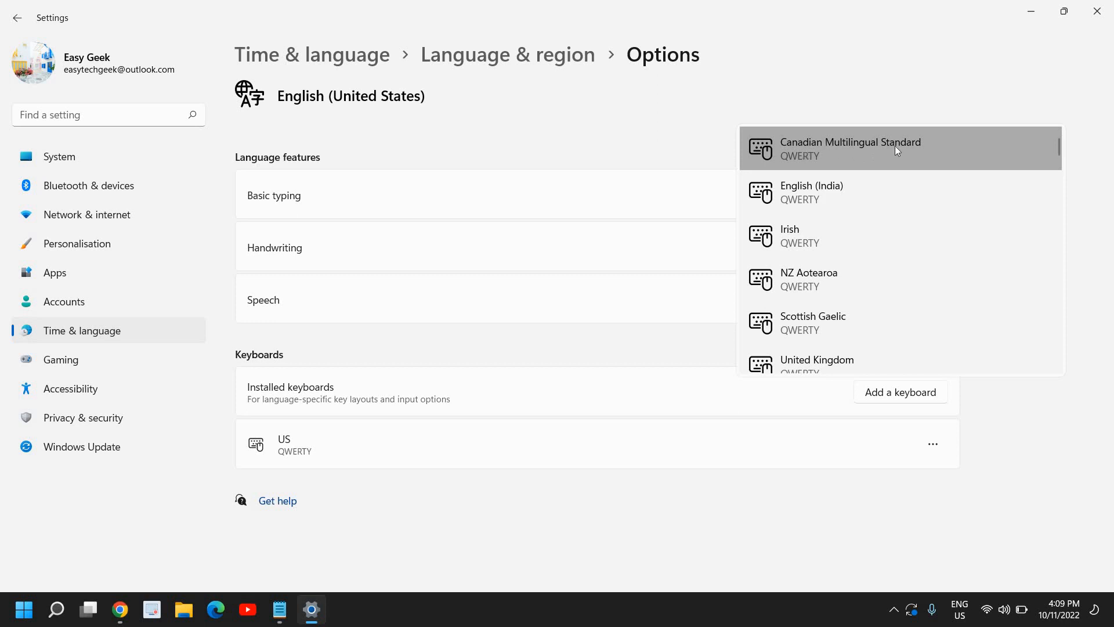
mouse_move(872, 192)
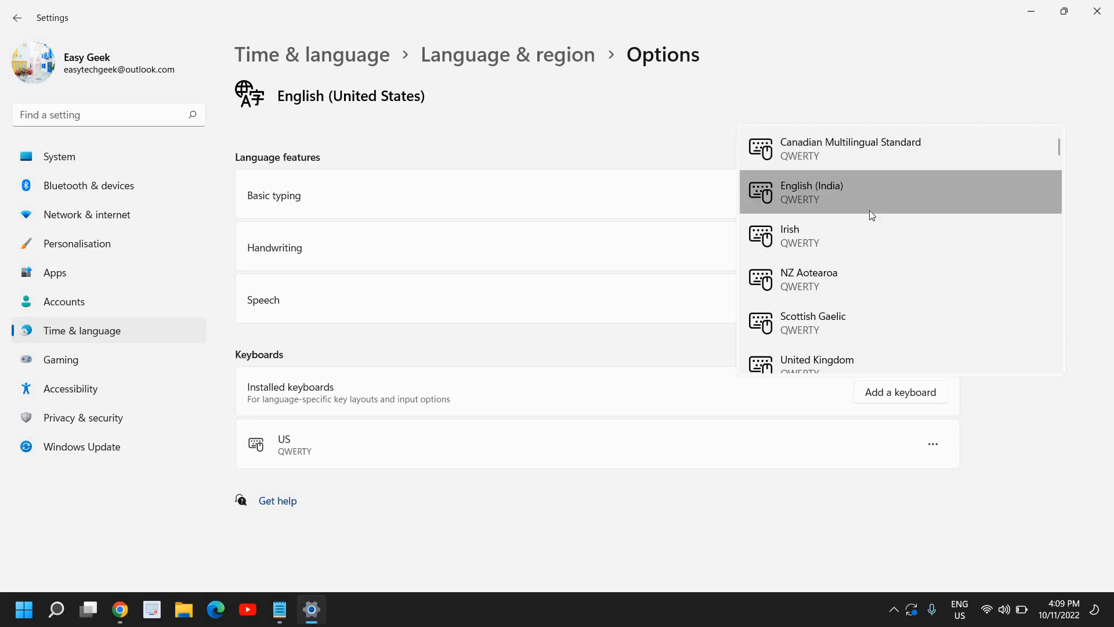
Pick Canadian French (QWERTY) from the keyboard layout list.
scroll(down, 3)
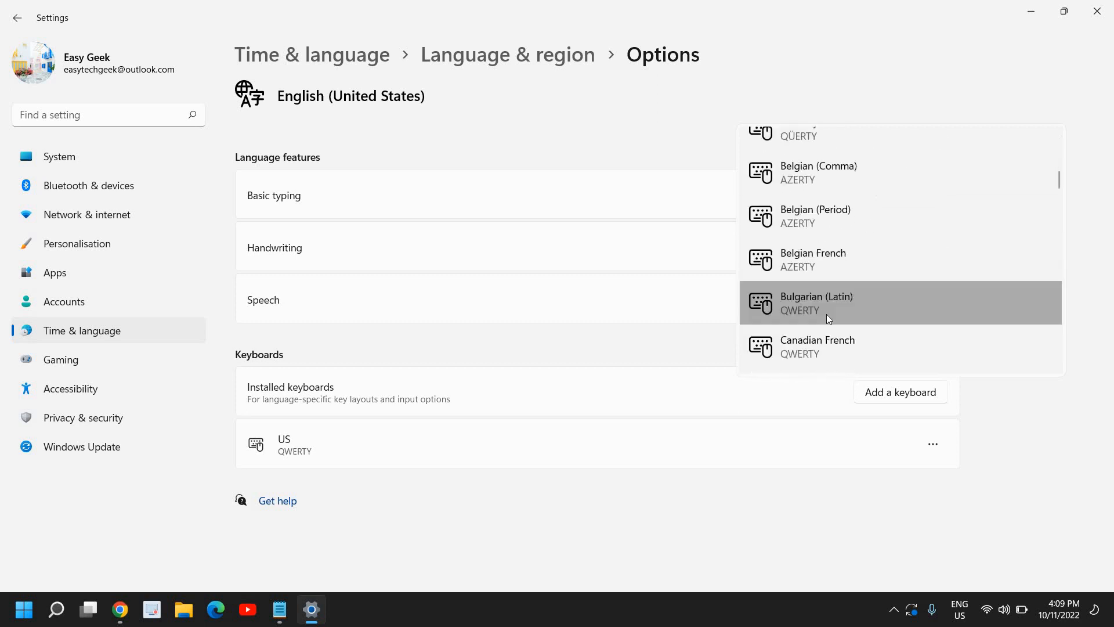
scroll(down, 3)
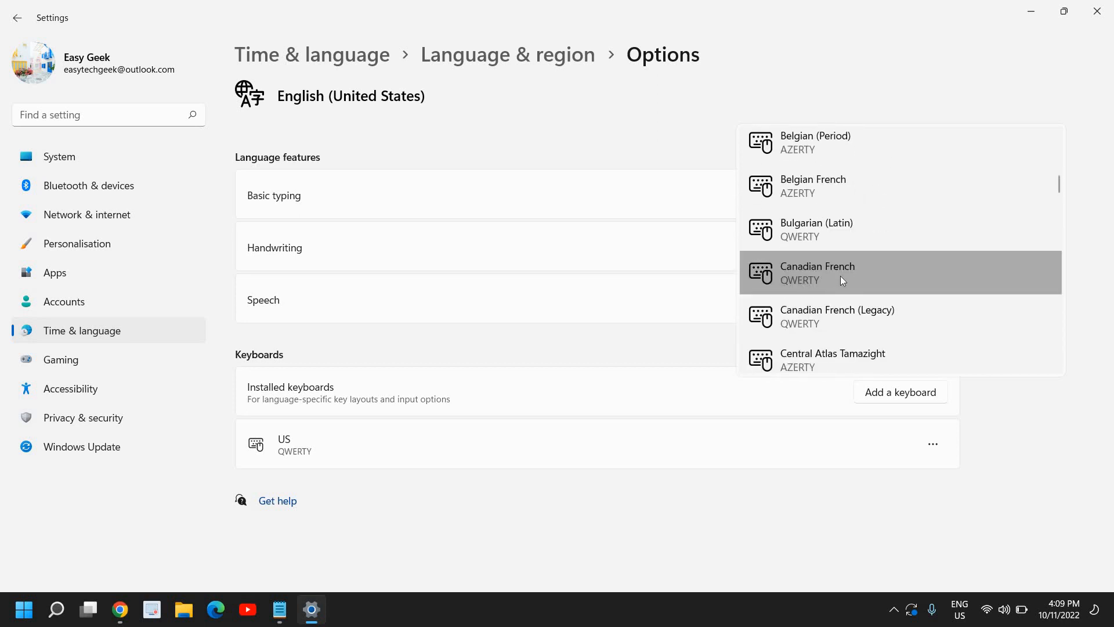
click(818, 273)
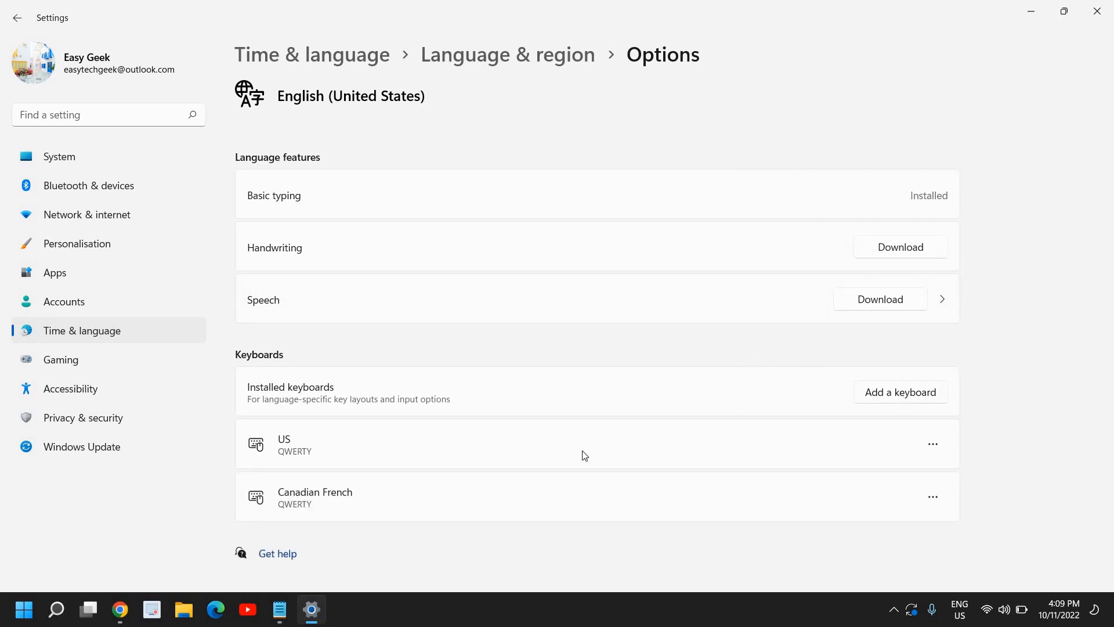
mouse_move(901, 471)
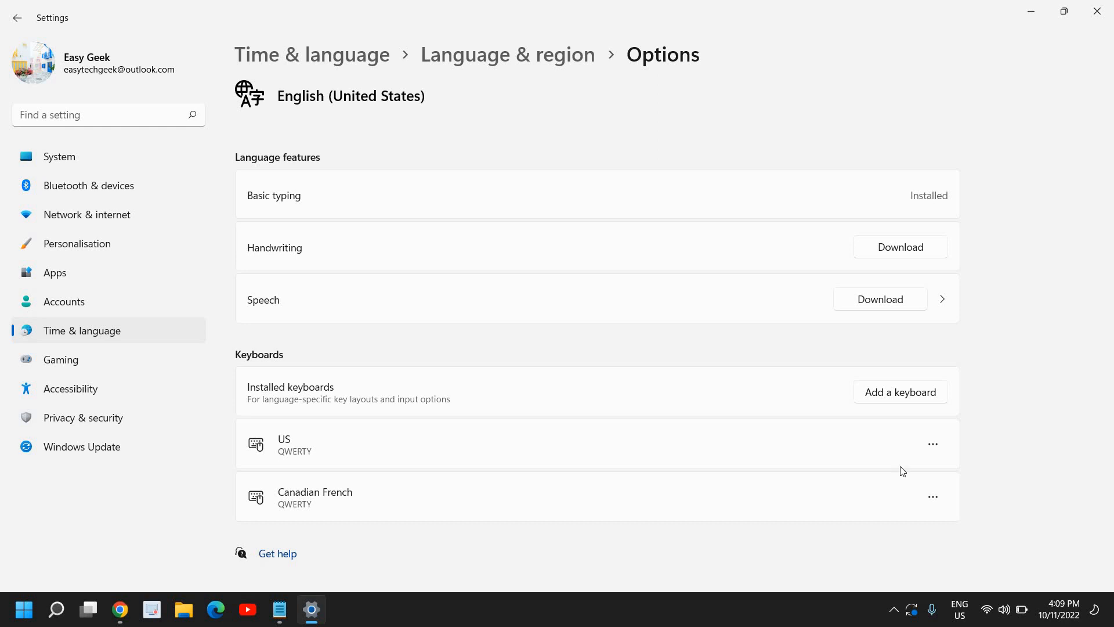
mouse_move(946, 495)
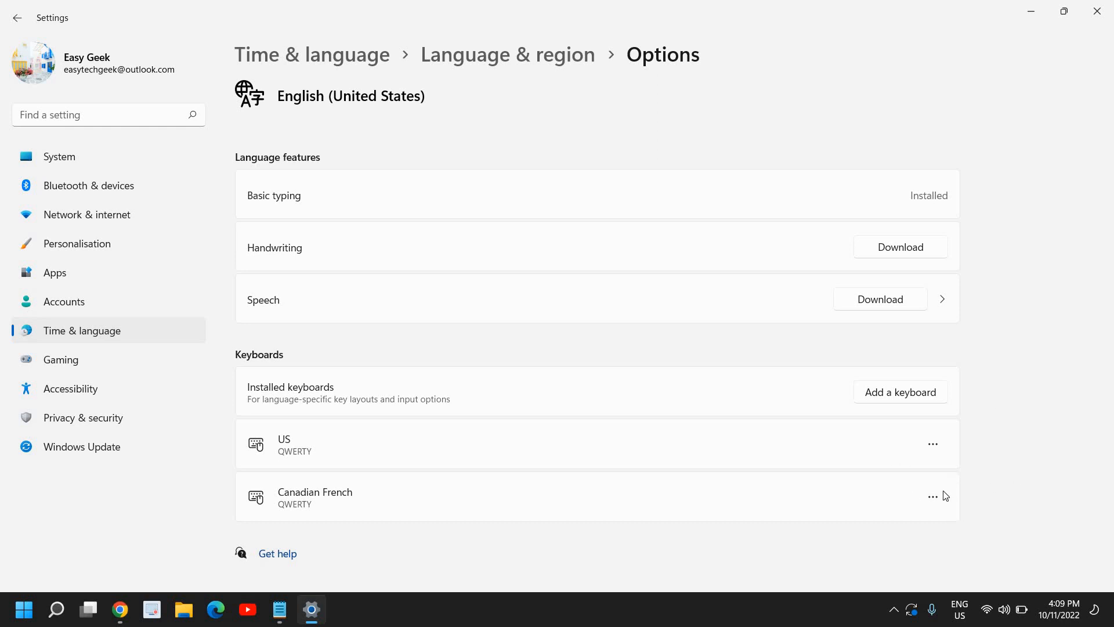
click(933, 496)
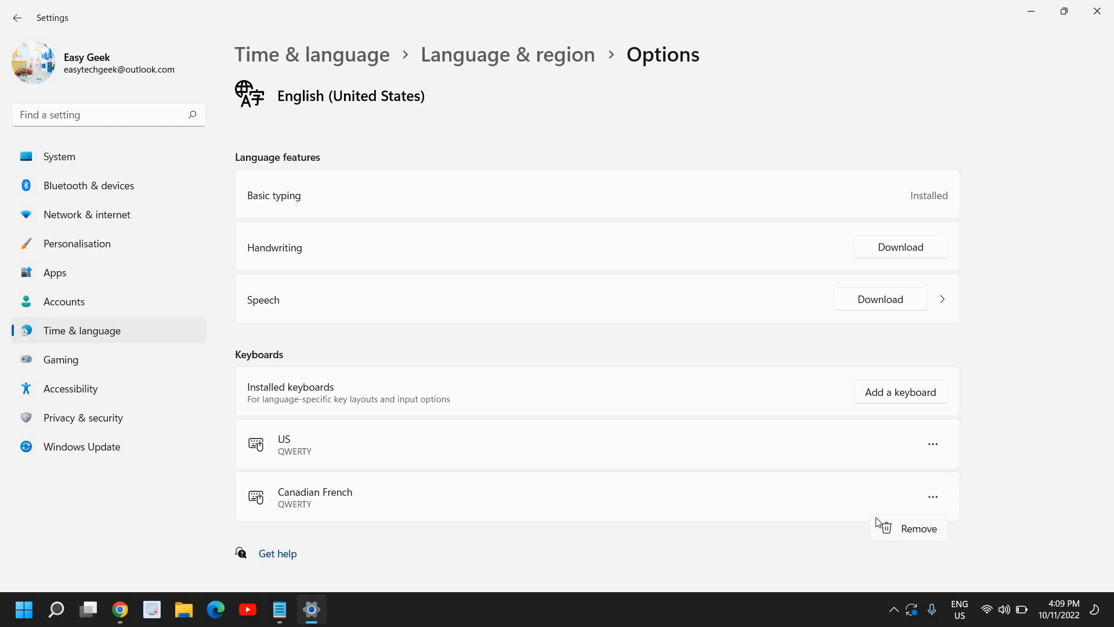
mouse_move(894, 535)
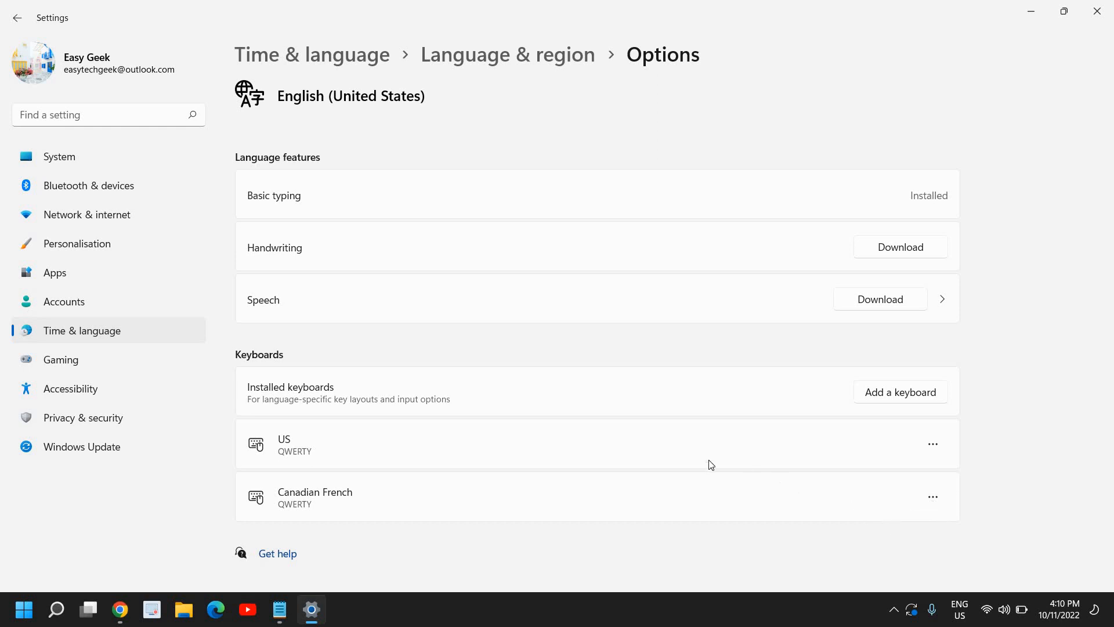
mouse_move(711, 419)
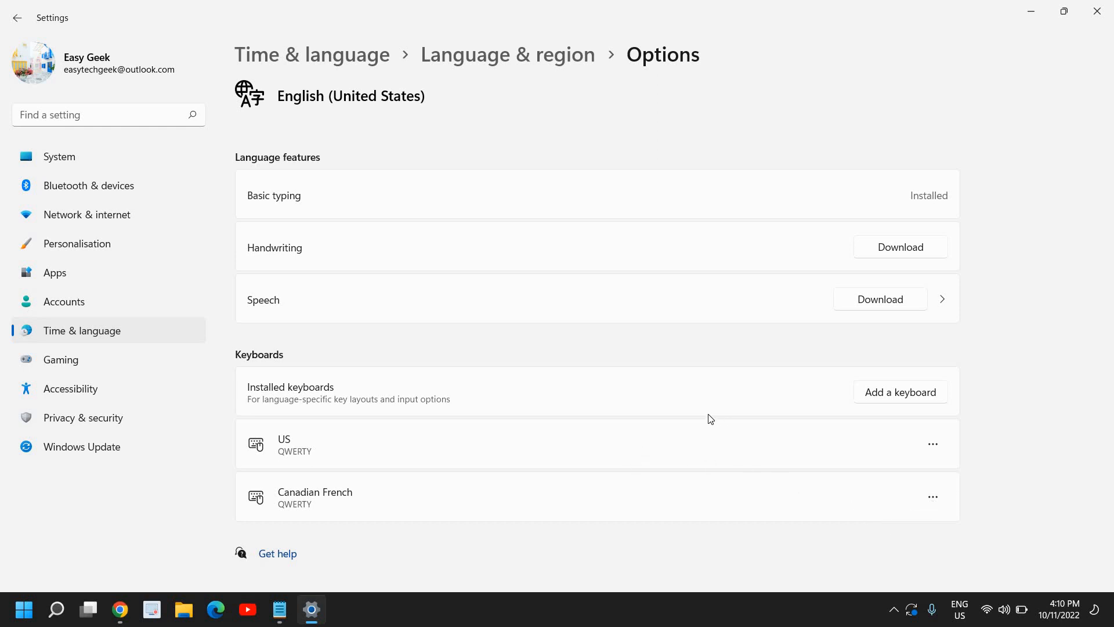
mouse_move(695, 400)
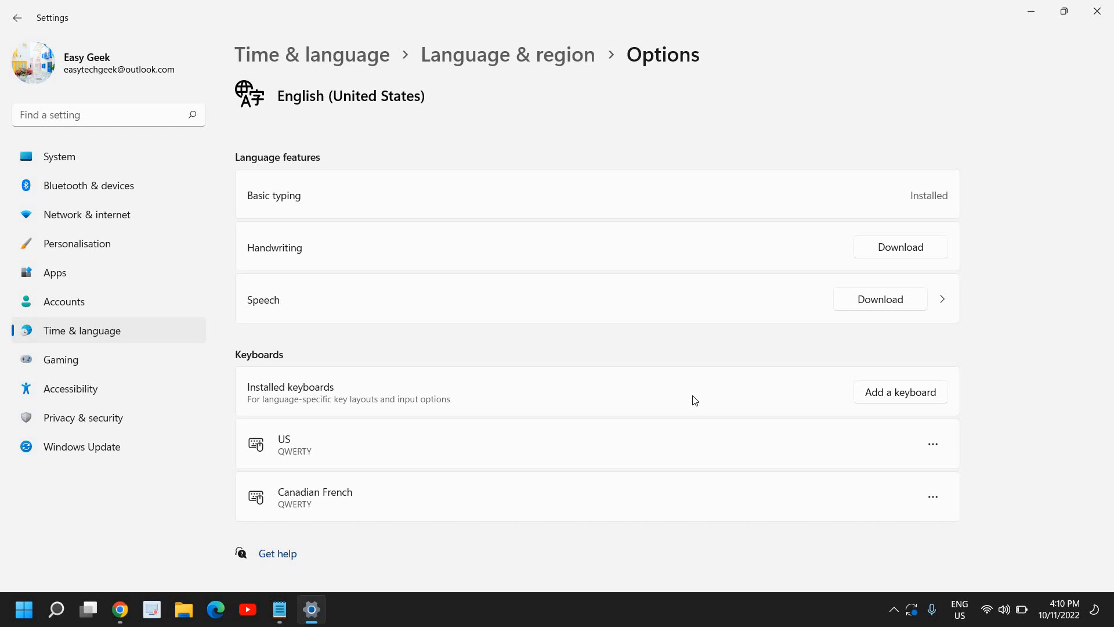
mouse_move(1055, 73)
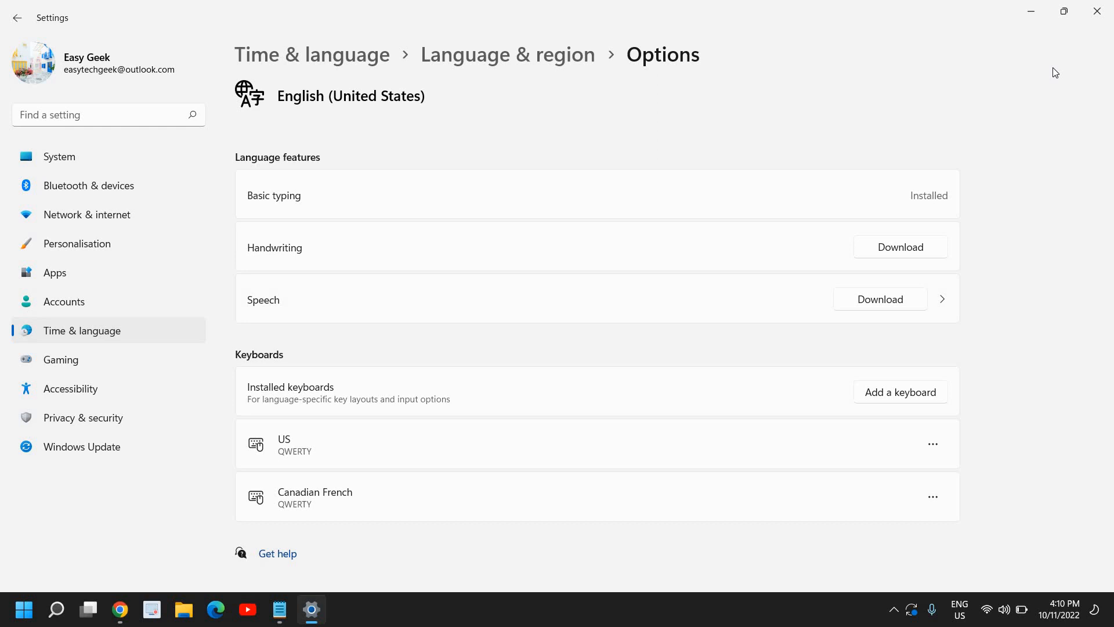